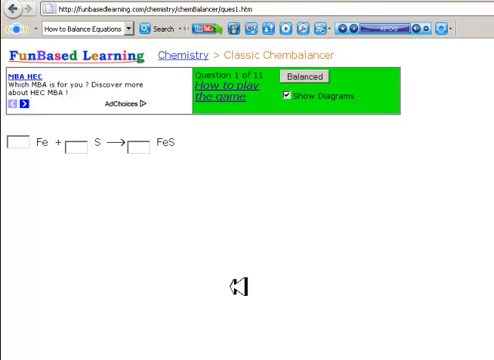
{"action": "mouse_move", "coordinate": [170, 167]}
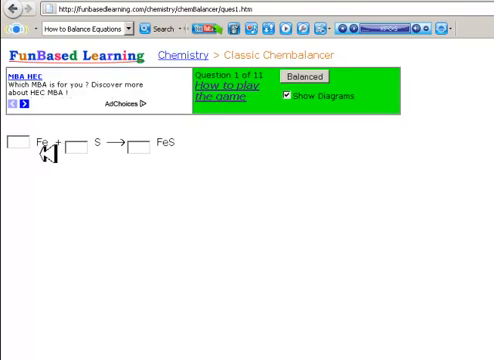
{"action": "mouse_move", "coordinate": [110, 155]}
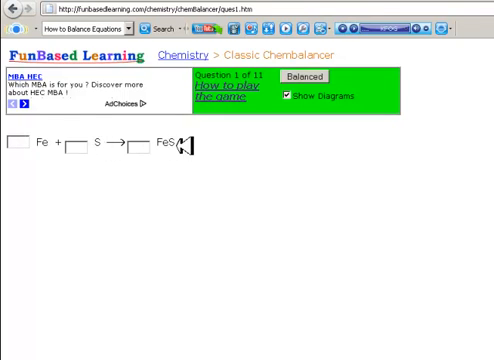
{"action": "mouse_move", "coordinate": [75, 148]}
{"action": "type", "text": "1"}
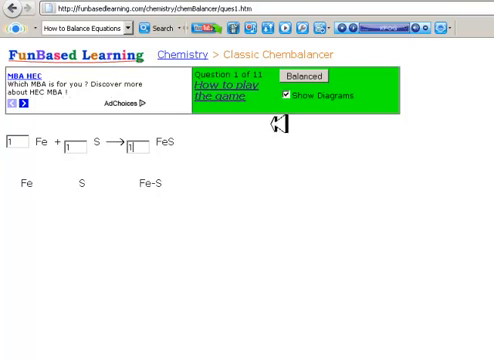
{"action": "mouse_move", "coordinate": [305, 78]}
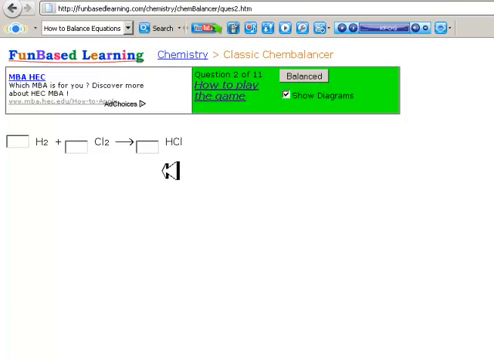
{"action": "mouse_move", "coordinate": [160, 157]}
{"action": "type", "text": "2"}
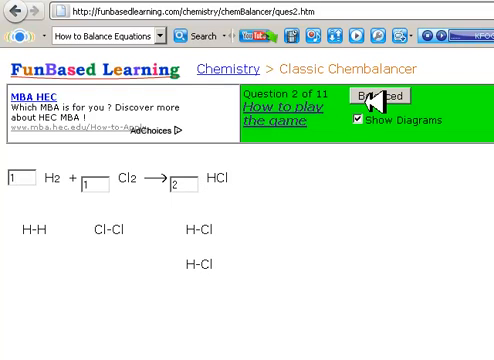
Check 1 H2 + 1 Cl2 → 2 HCl as balanced and get the Correct! message on hydrochloric acid
{"action": "left_click", "coordinate": [375, 93]}
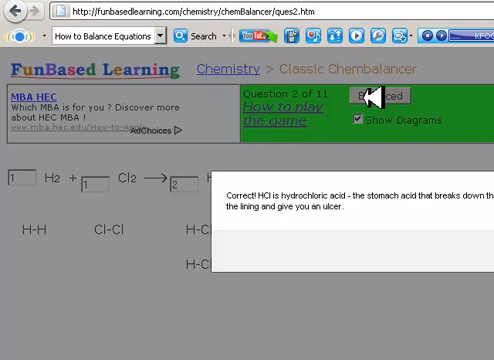
{"action": "mouse_move", "coordinate": [349, 142]}
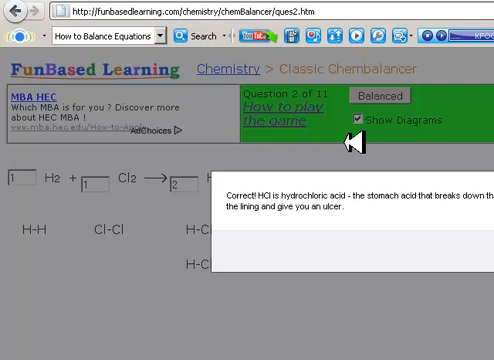